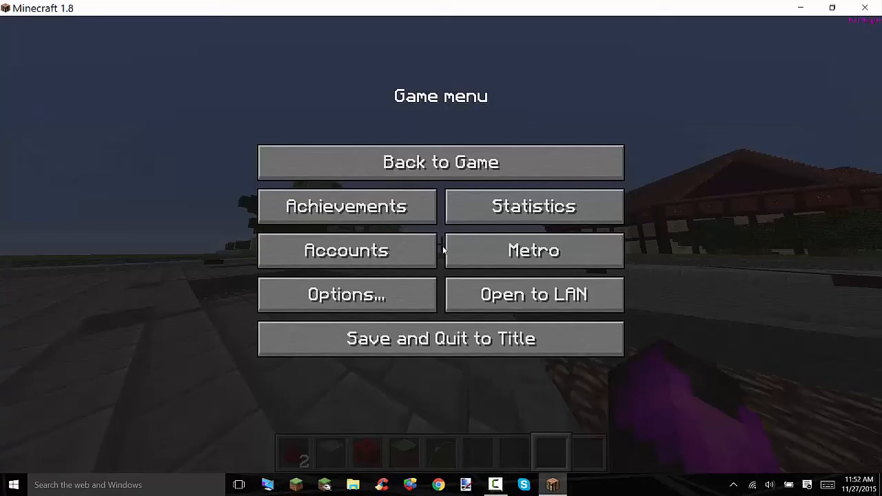
Bring up the Metro client's module panels from the Game menu.
click(442, 162)
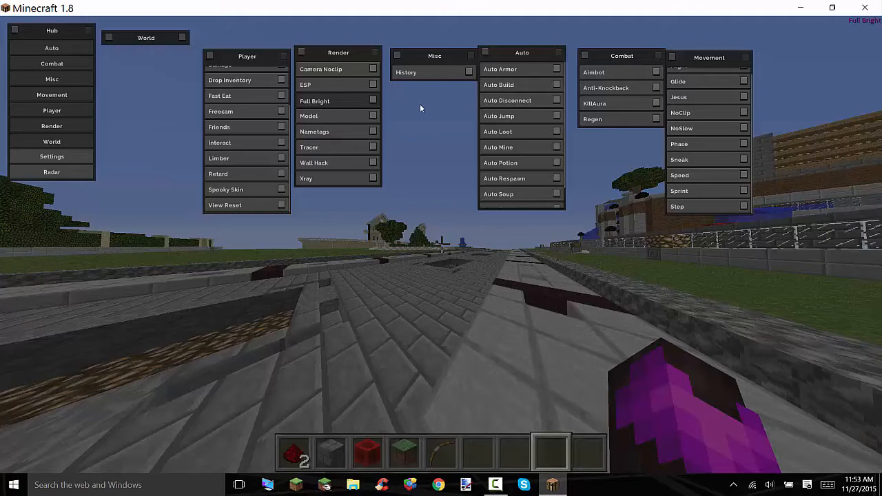
Check in Controls that Metro GUI is bound to RSHIFT, then return to the world.
key(Escape)
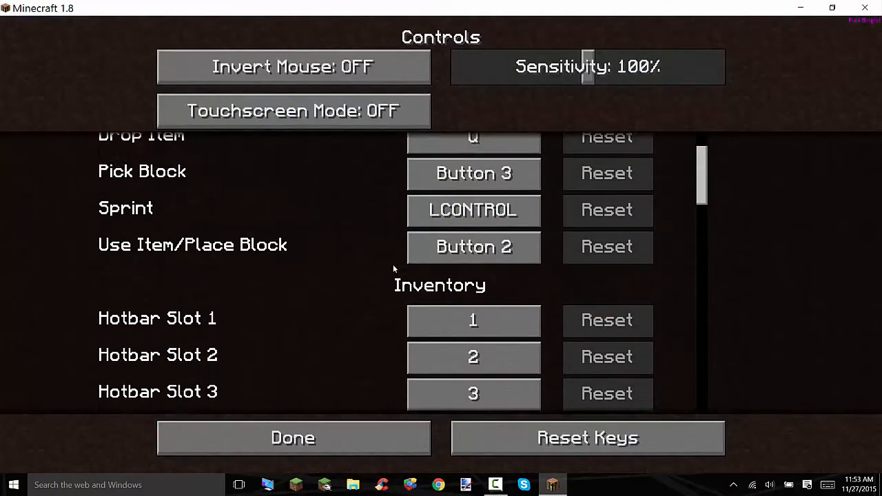
scroll(down, 3)
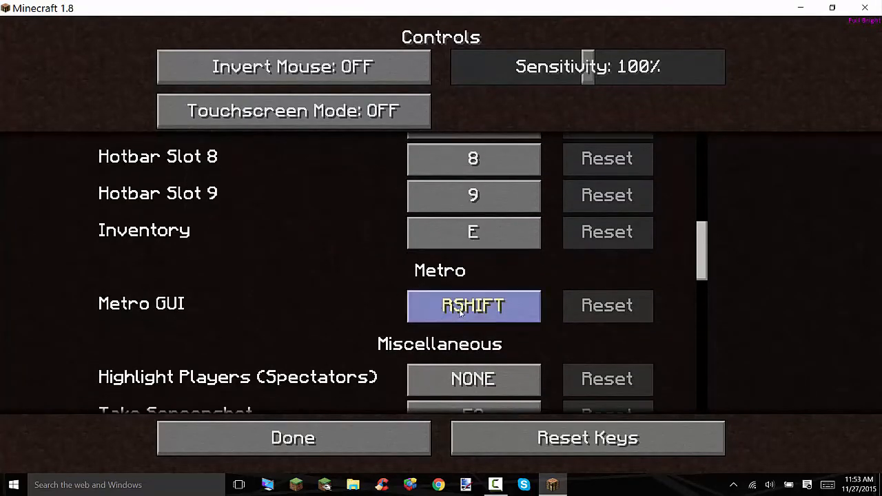
click(294, 438)
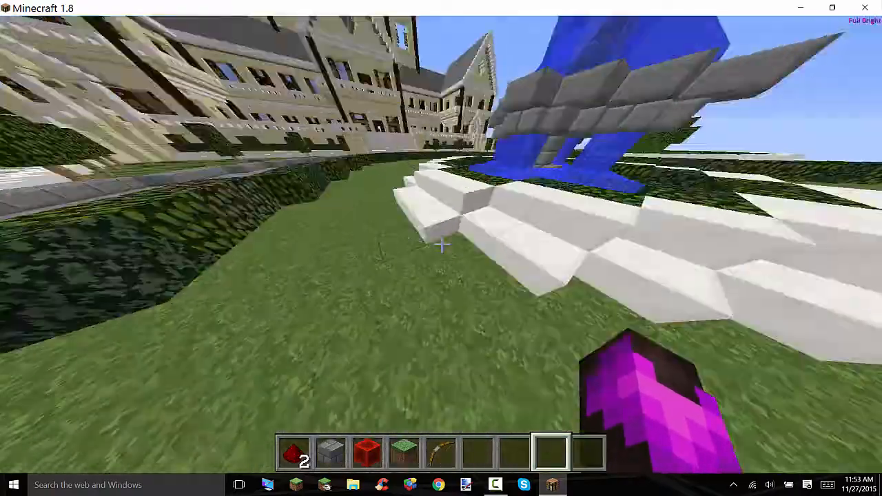
mouse_move(441, 245)
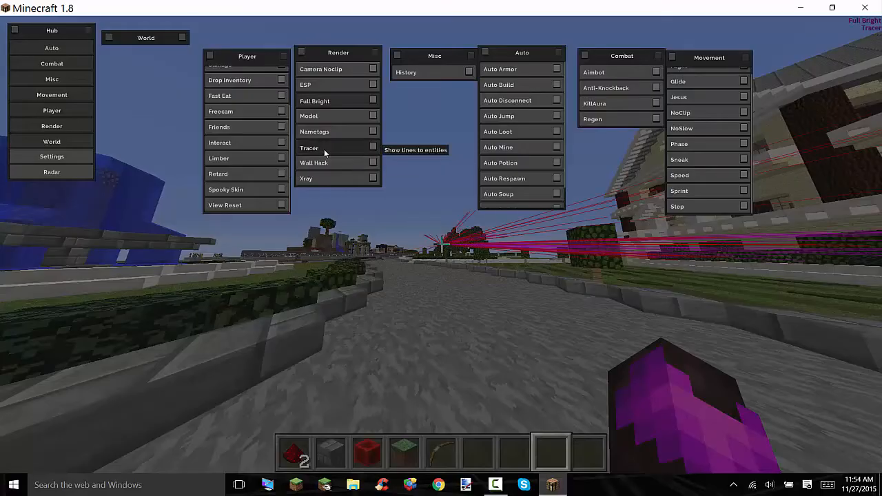
Try Tracer and Wall Hack in the Render panel, then switch both off and resume play.
key(Escape)
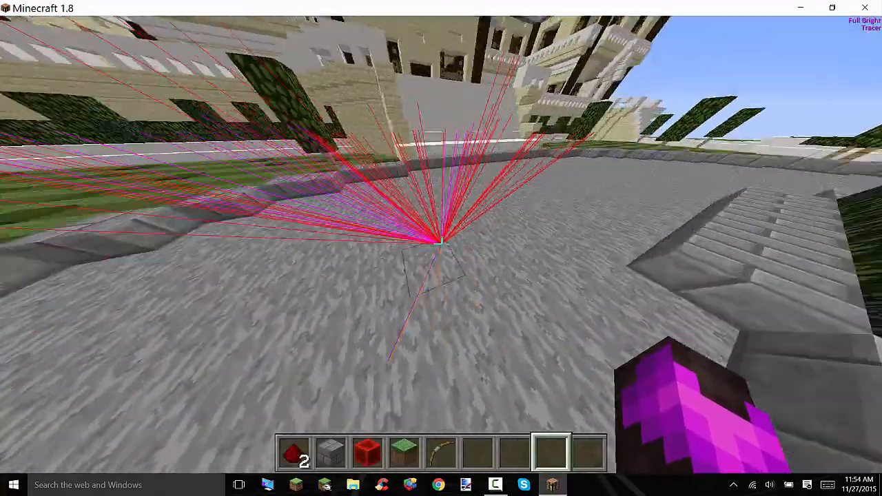
key(Escape)
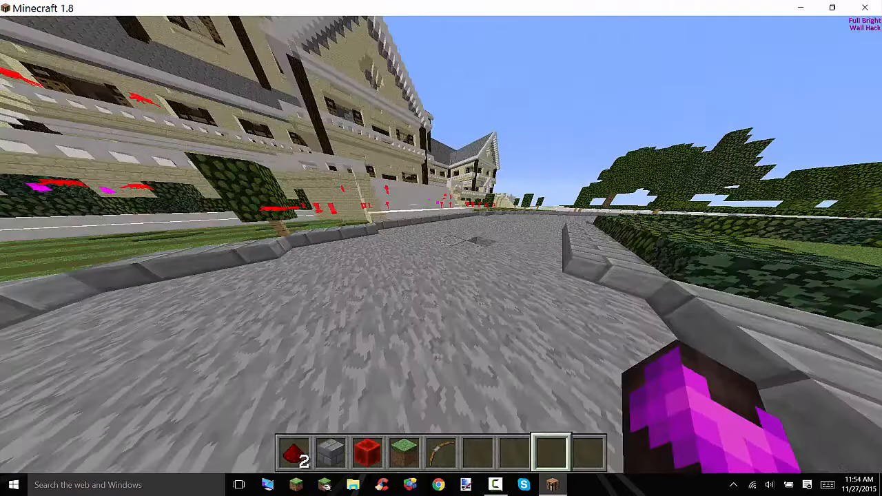
key(Escape)
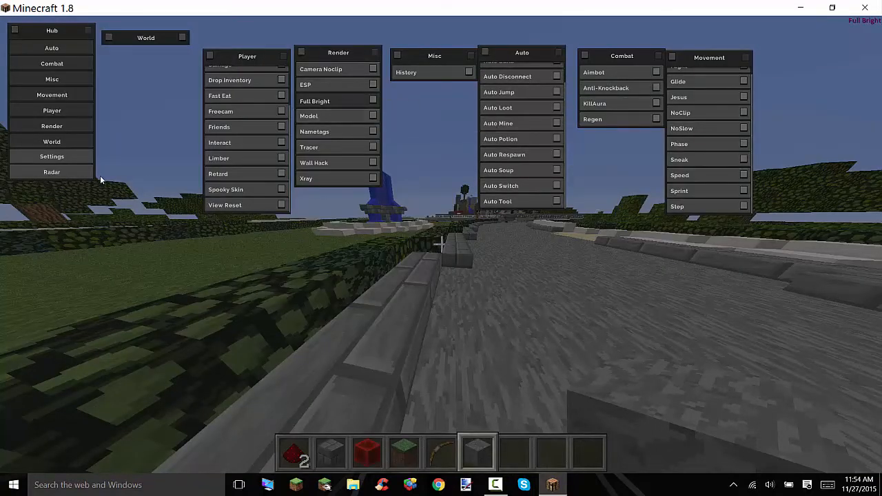
mouse_move(683, 223)
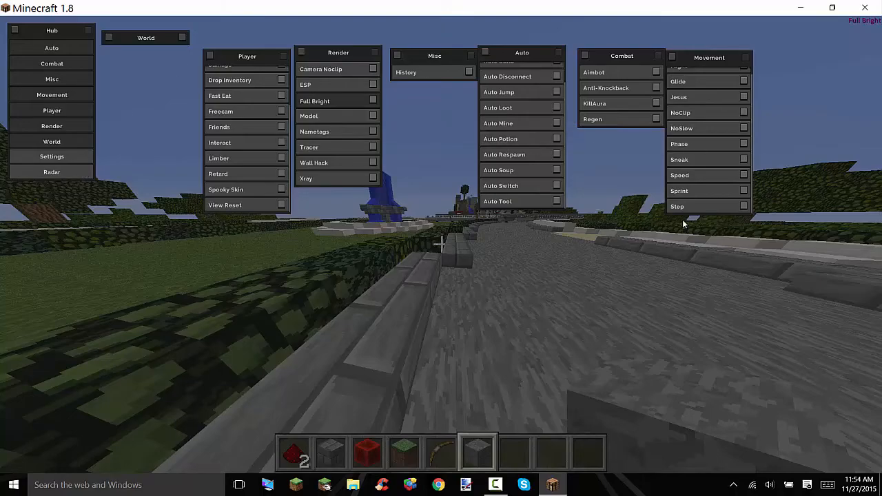
key(escape)
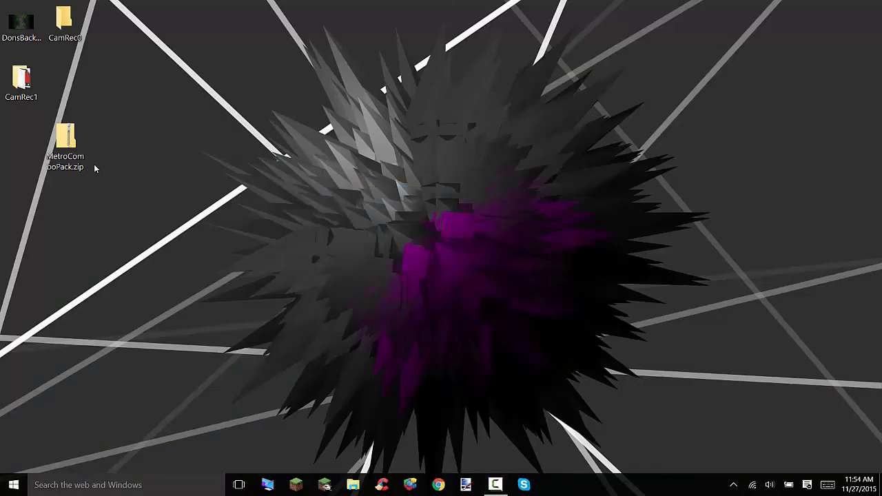
Extract MetroComboPack.zip into a MetroComboPack folder on the Desktop.
drag(64, 141, 545, 141)
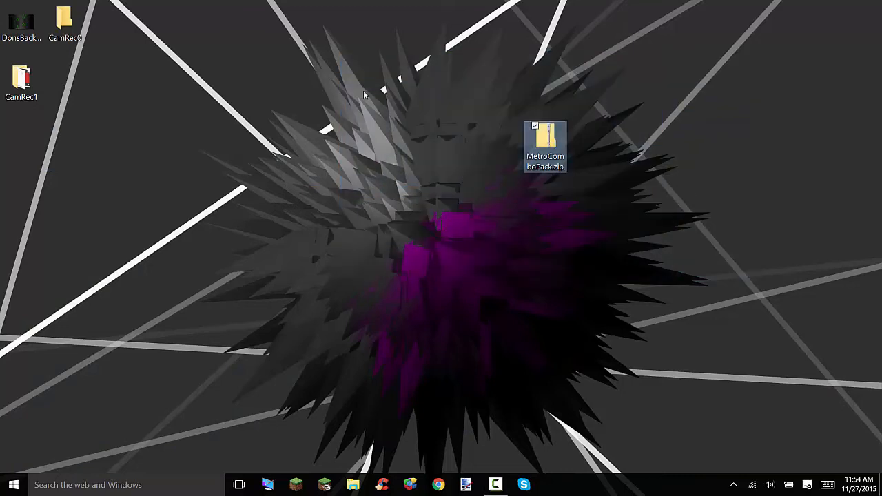
drag(545, 145, 369, 200)
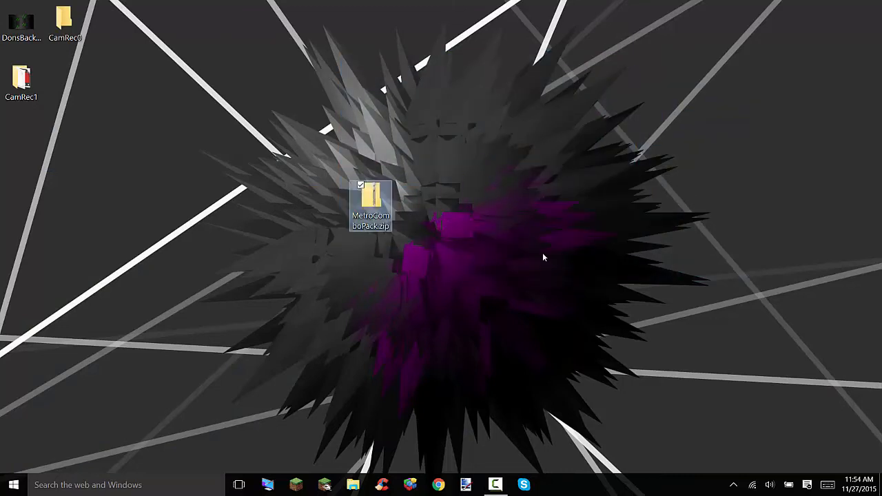
right_click(372, 200)
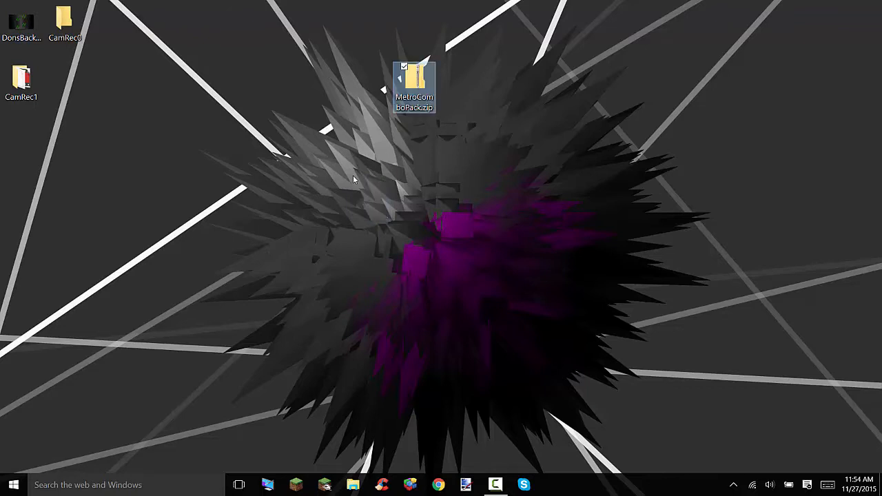
mouse_move(412, 71)
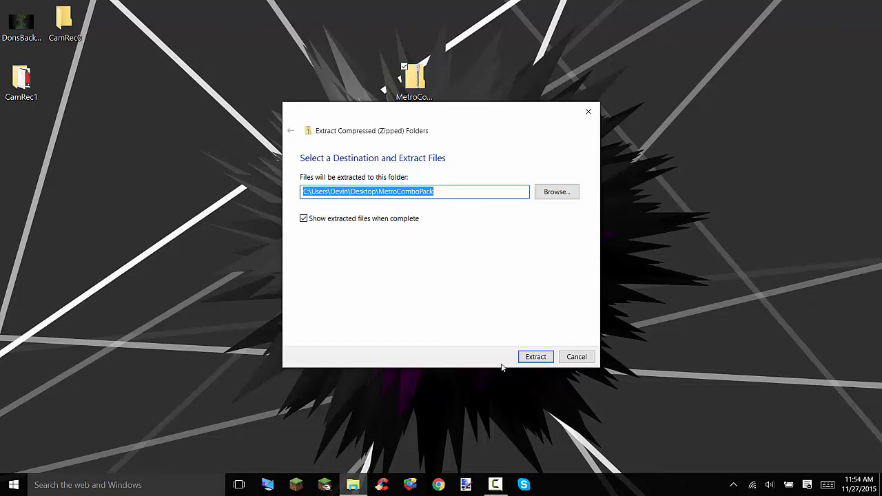
click(535, 356)
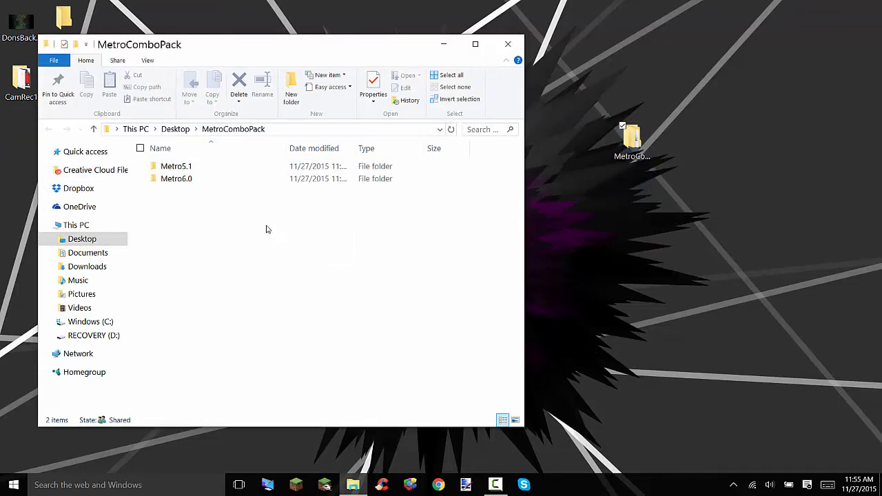
Move the Metro6.0 folder from MetroComboPack onto the desktop and close the window.
click(177, 178)
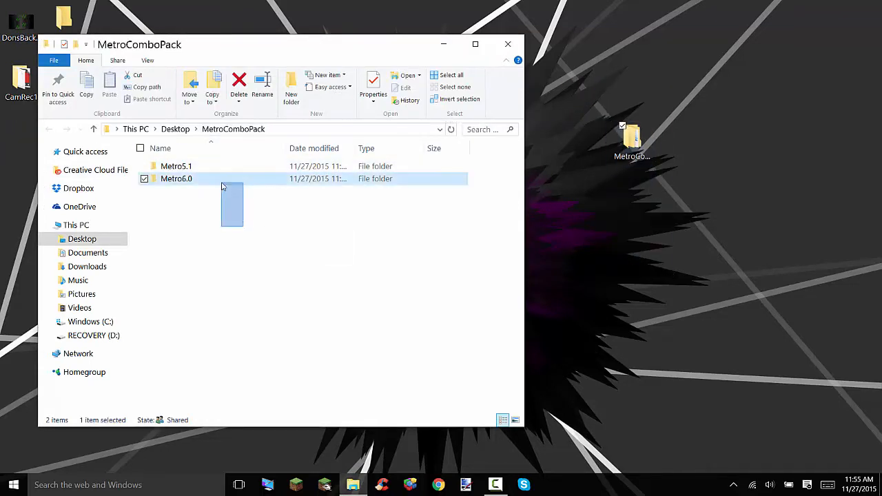
click(183, 298)
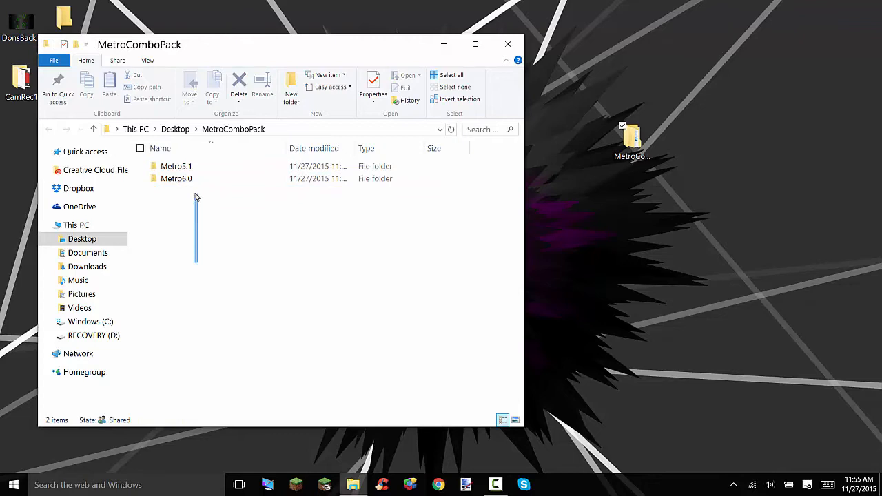
click(176, 178)
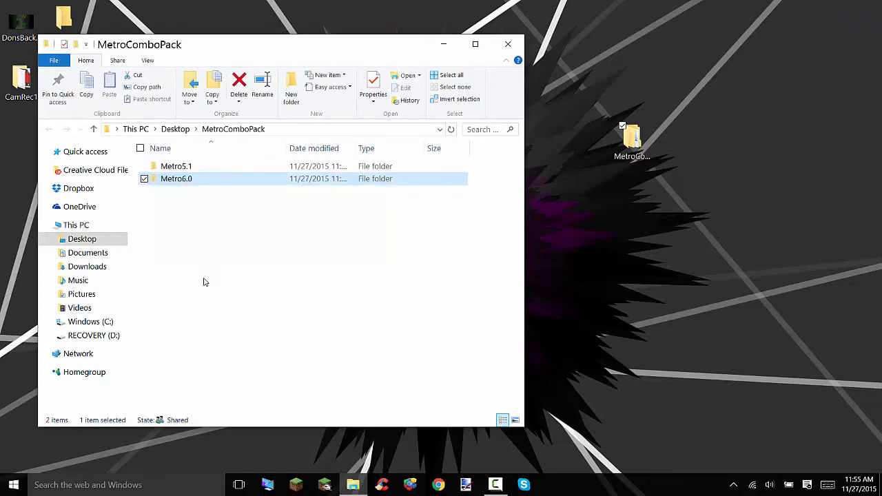
click(181, 200)
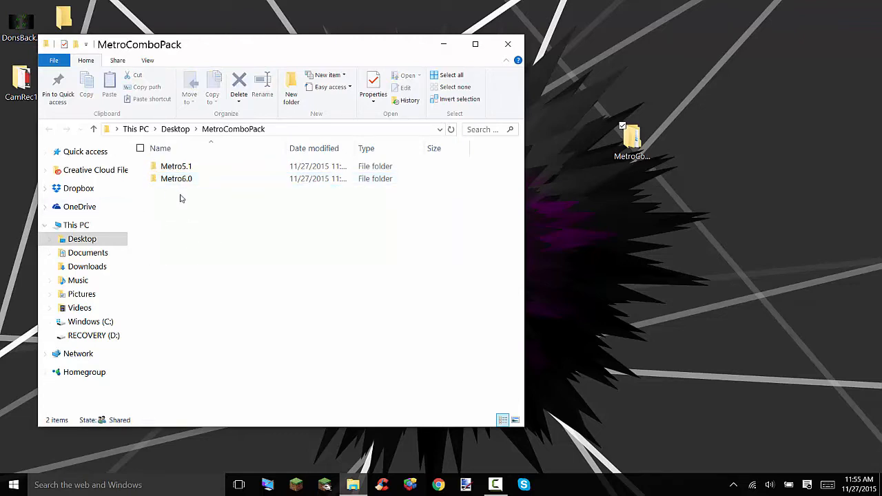
mouse_move(174, 184)
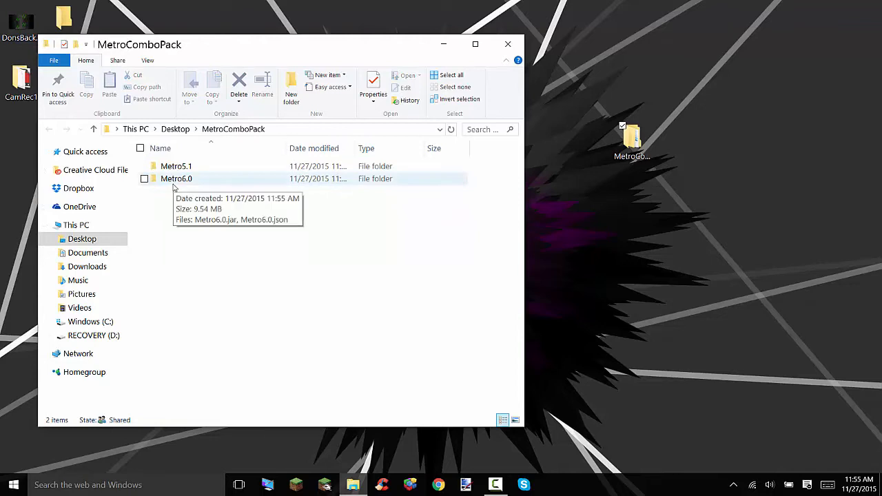
drag(176, 178, 589, 200)
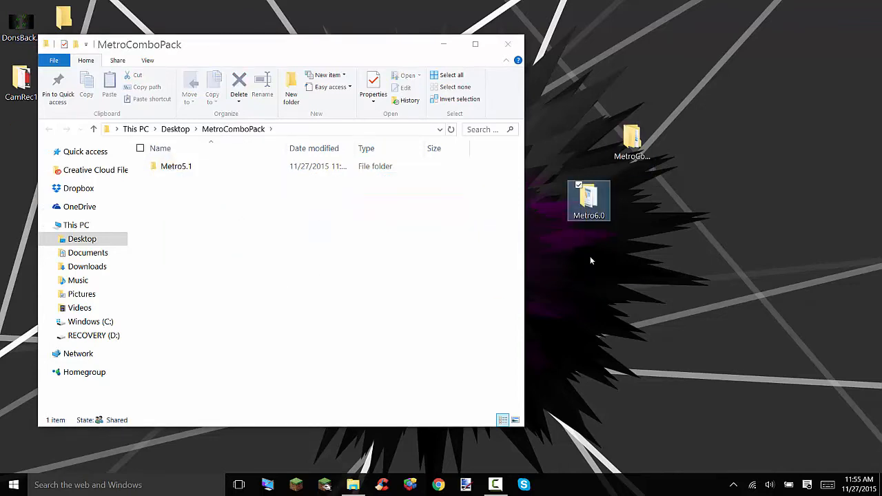
mouse_move(507, 45)
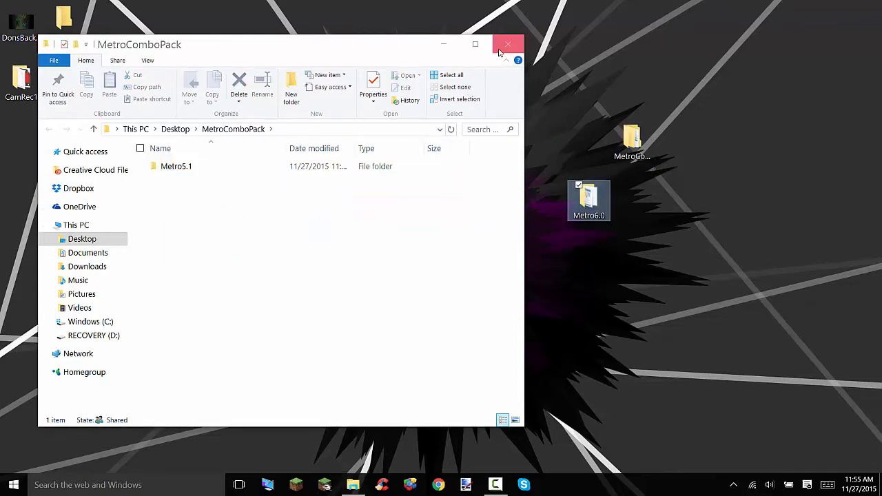
click(508, 43)
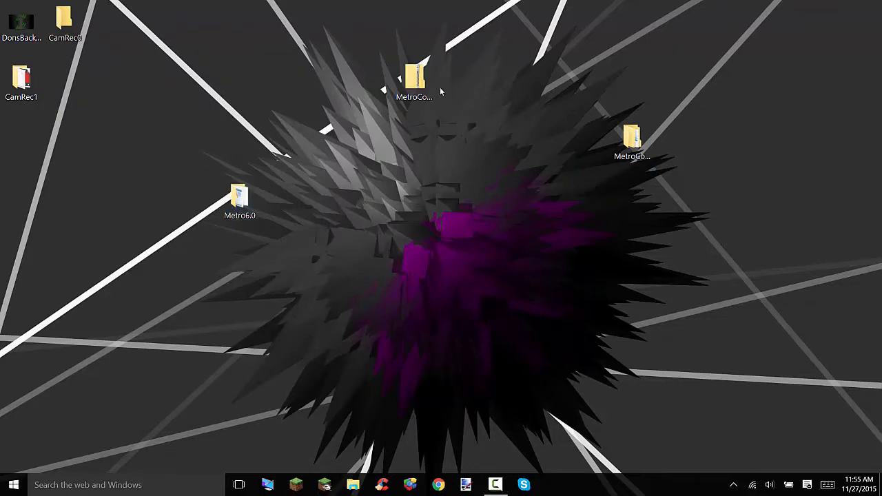
Tidy the zip and MetroComboPack folder to the top-right and start a new File Explorer window.
click(416, 72)
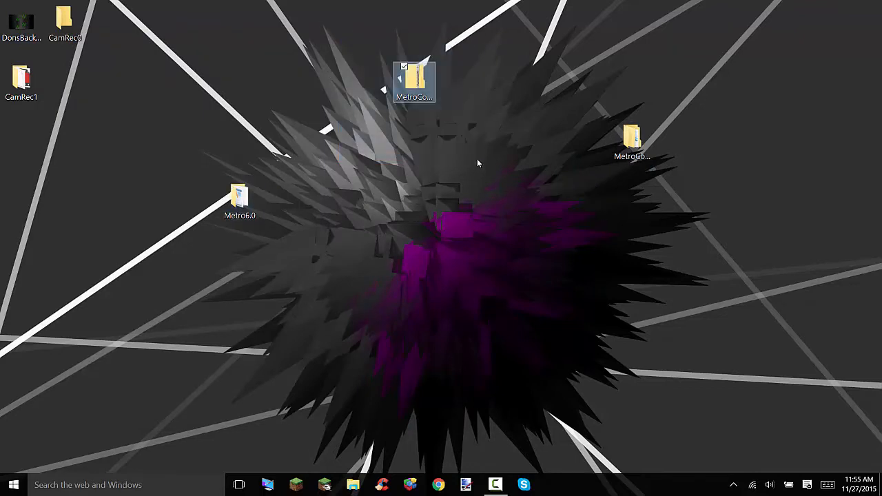
drag(413, 81, 806, 28)
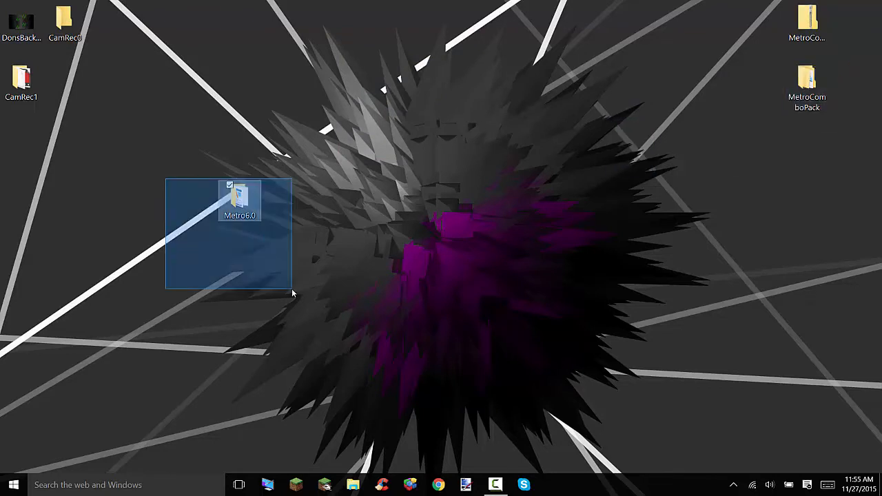
double_click(239, 200)
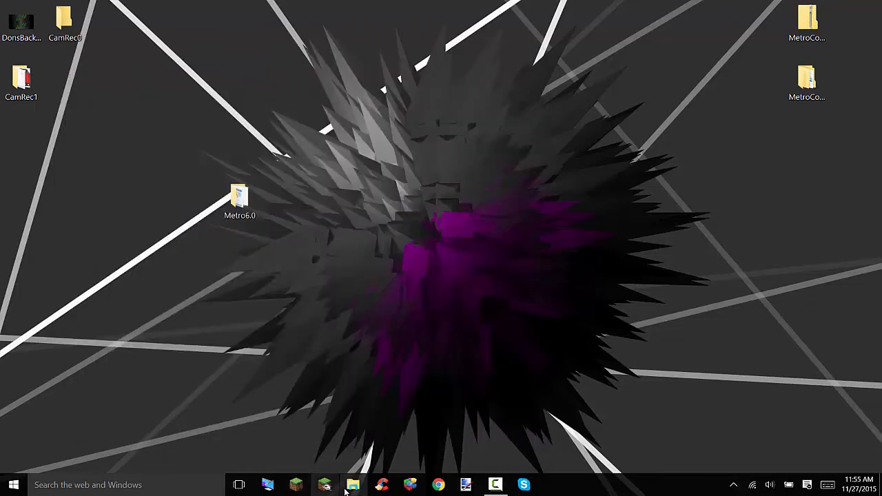
click(369, 484)
text(%appdata%)
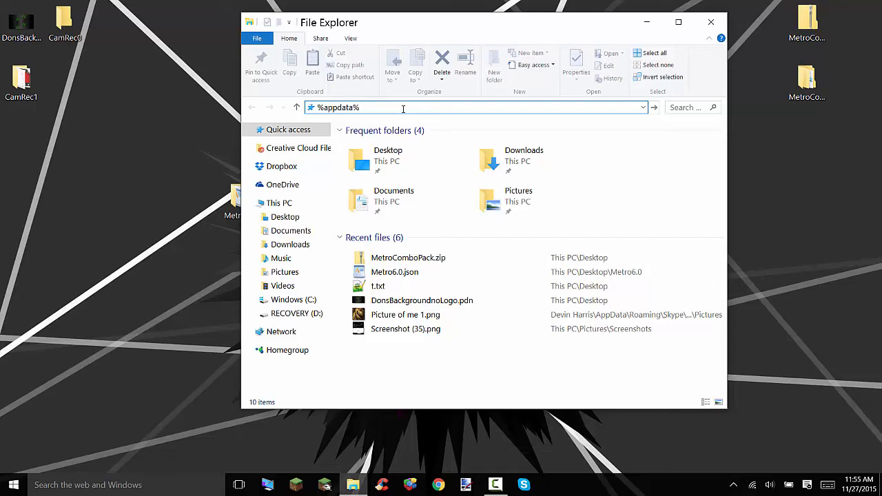
Navigate to %appdata% Roaming and select the .minecraft folder.
key(Enter)
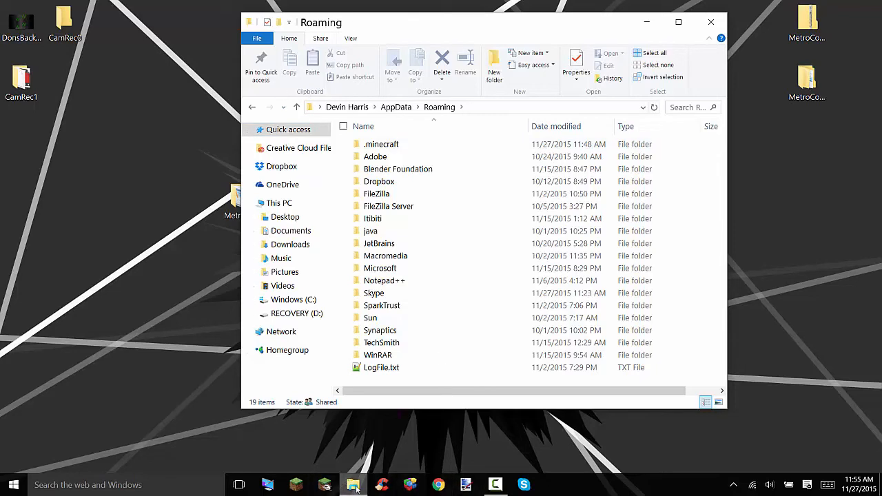
mouse_move(352, 484)
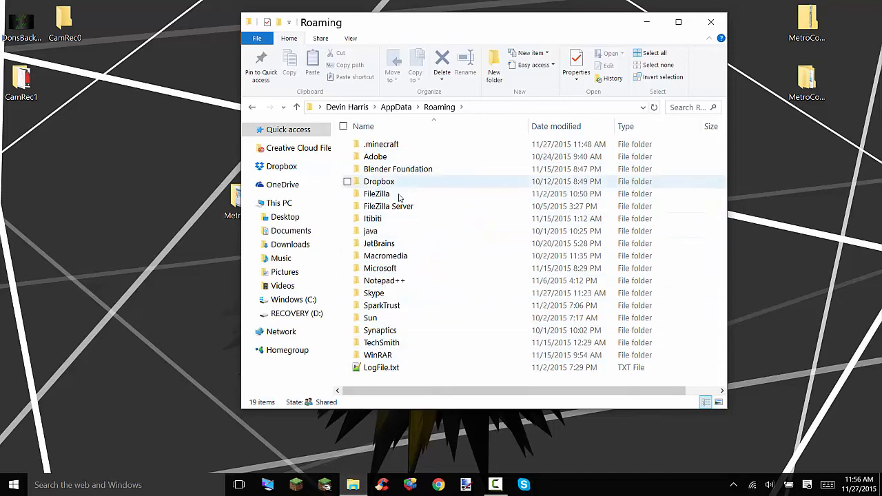
click(381, 144)
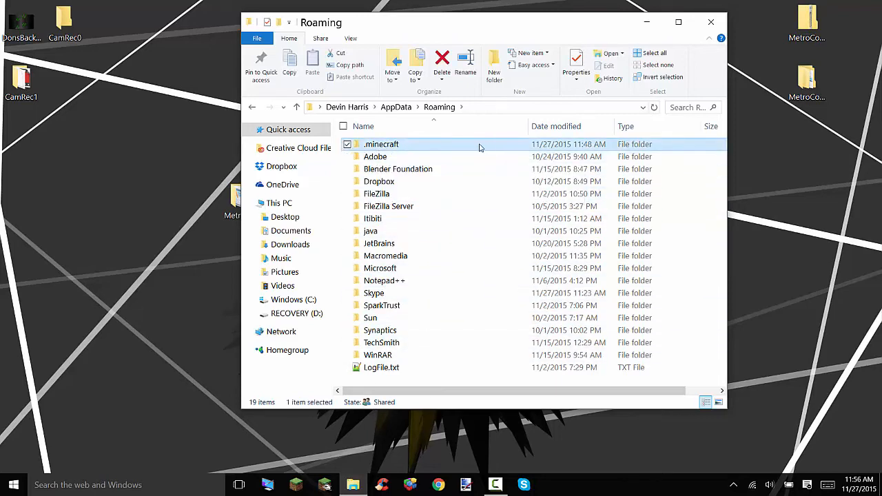
mouse_move(494, 66)
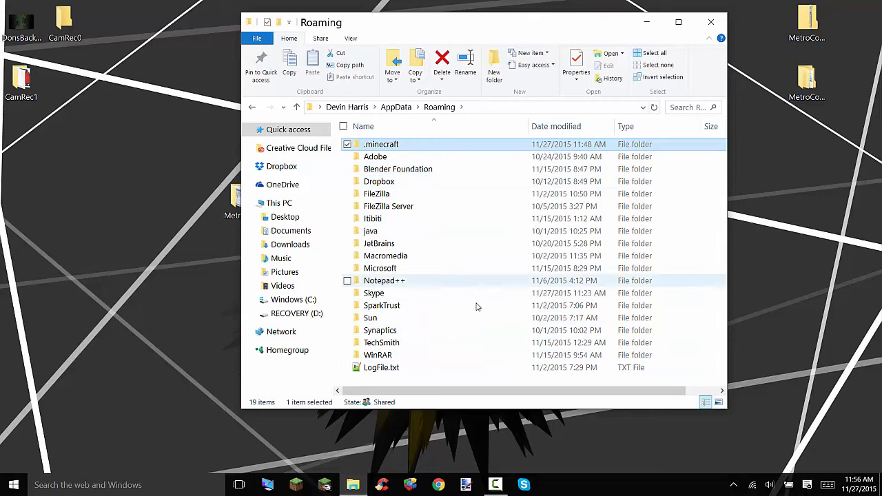
Enter .minecraft, select several mod-related folders, then clear the selection.
double_click(381, 144)
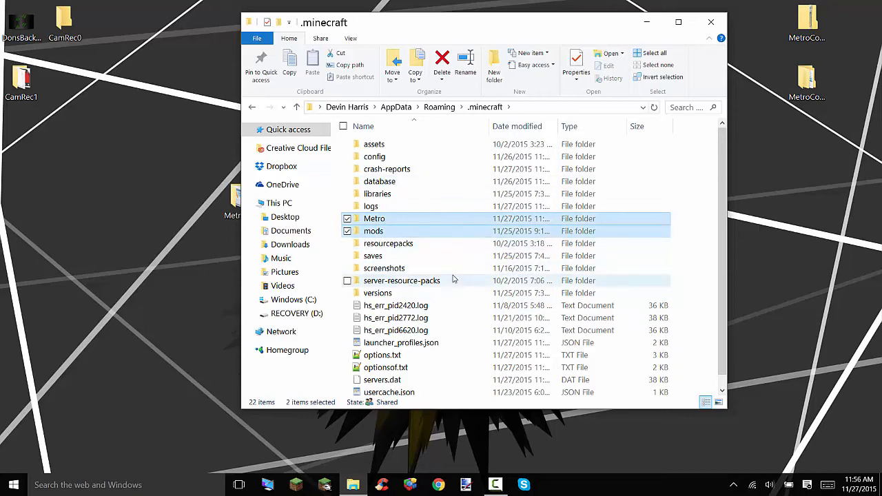
mouse_move(411, 293)
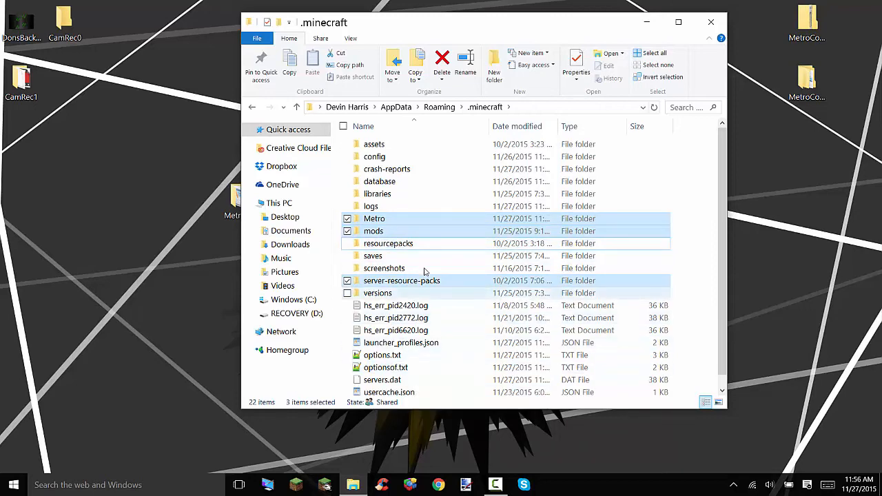
click(384, 268)
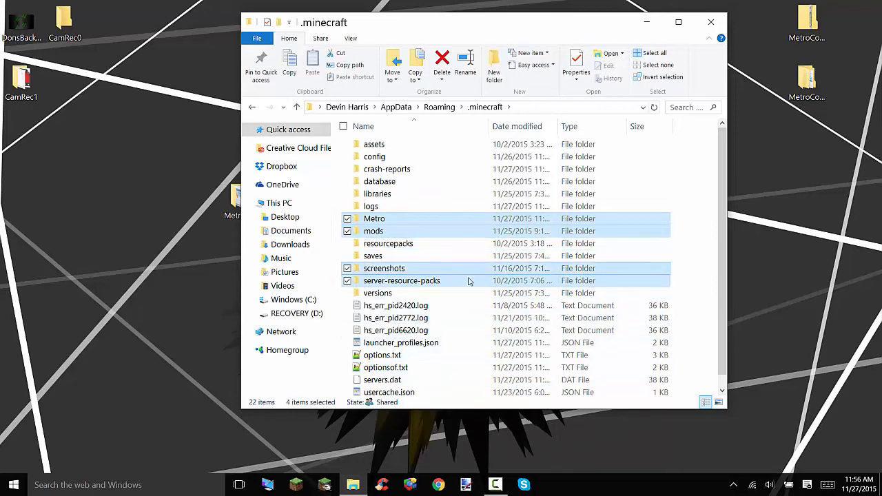
scroll(down, 3)
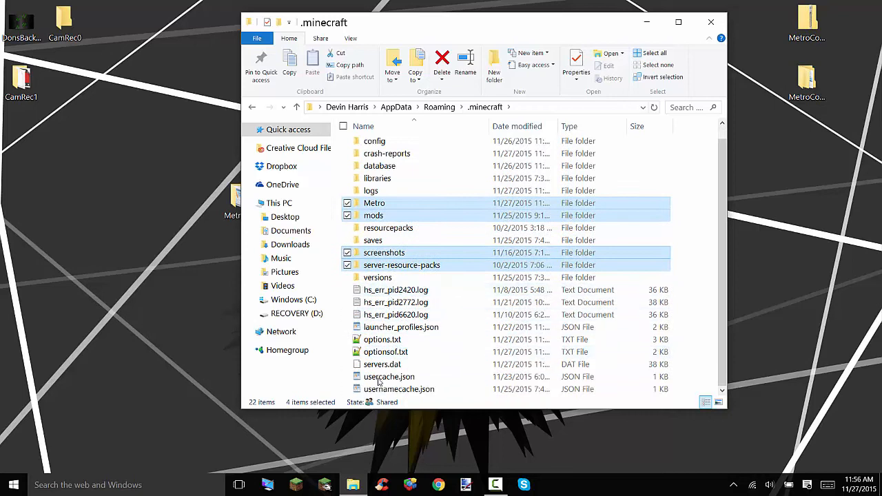
mouse_move(445, 282)
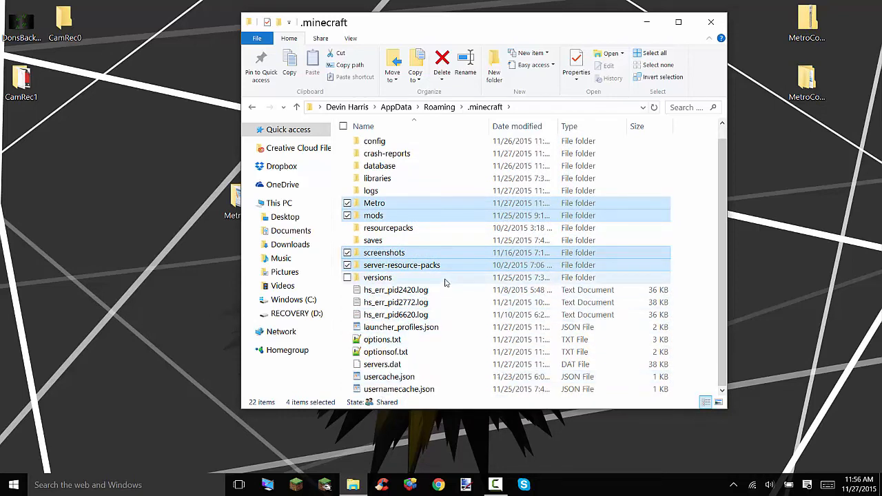
click(373, 240)
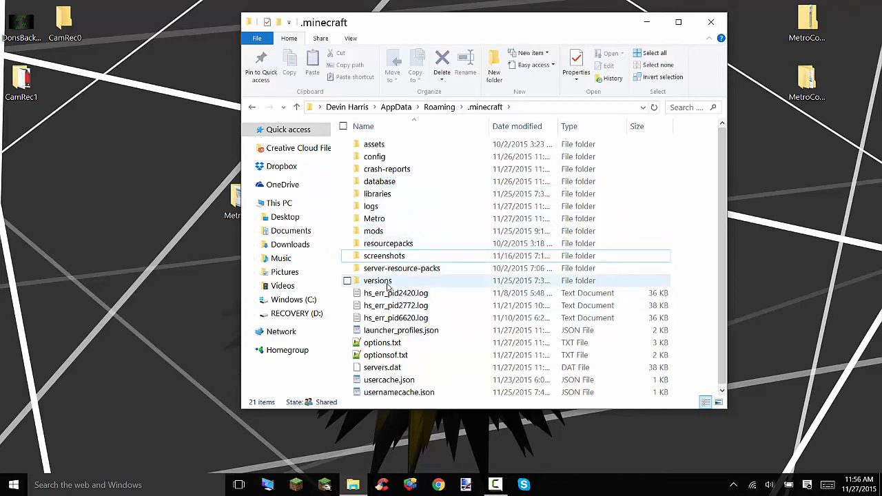
Confirm the versions folder contains Metro6.0 and close File Explorer.
double_click(378, 281)
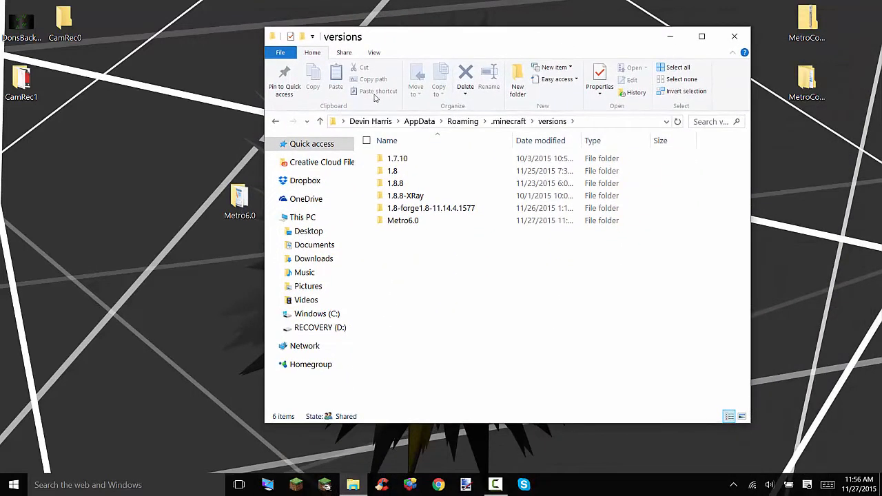
drag(240, 196, 446, 275)
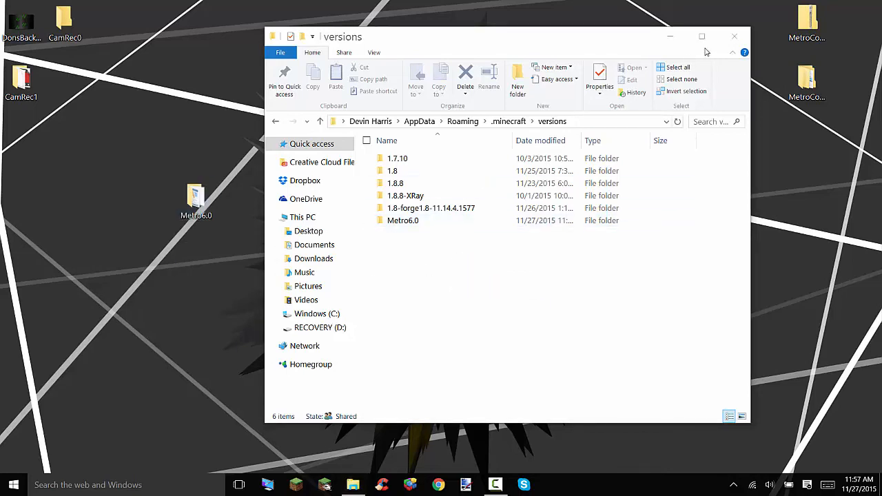
click(732, 36)
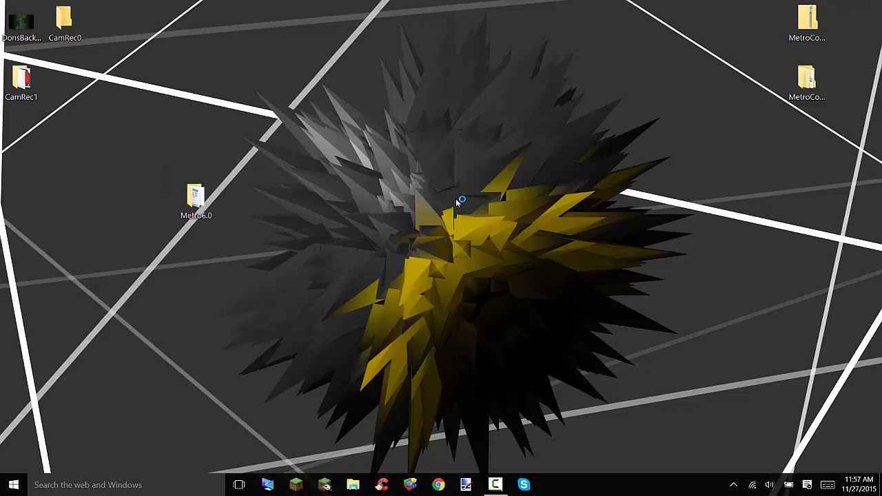
Start the Minecraft Launcher and begin a new profile from youtubetutorial in the Profile Editor.
click(296, 484)
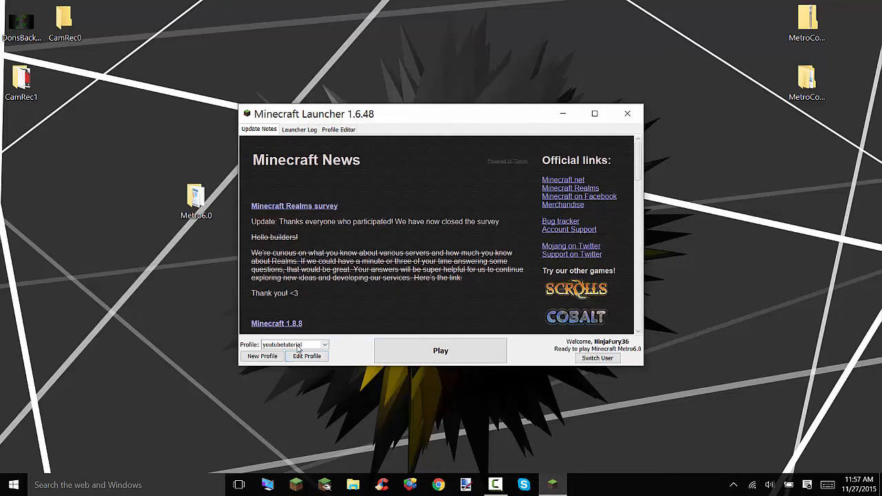
click(339, 129)
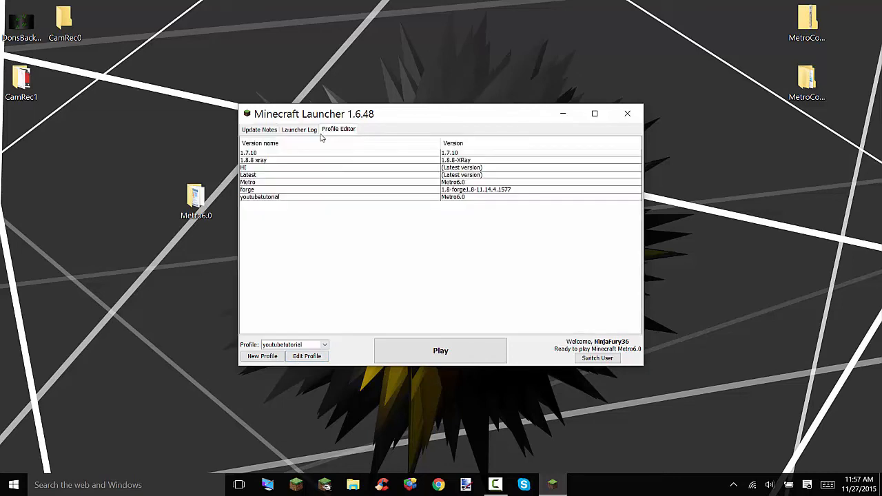
right_click(262, 196)
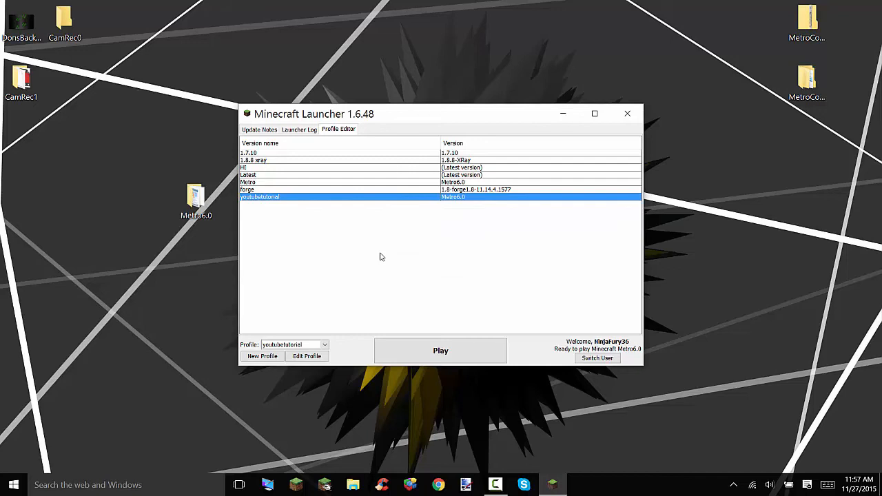
click(257, 130)
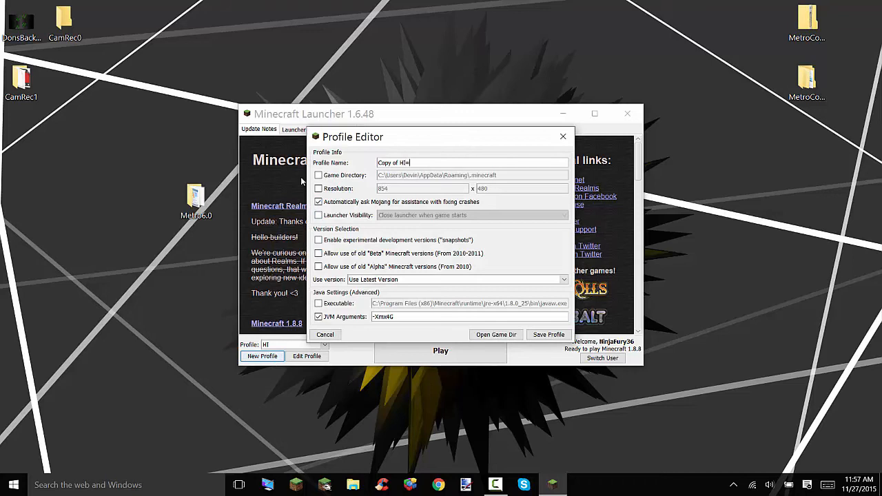
Name the new profile ===== and set its version to release Metro6.0.
key(Ctrl+A)
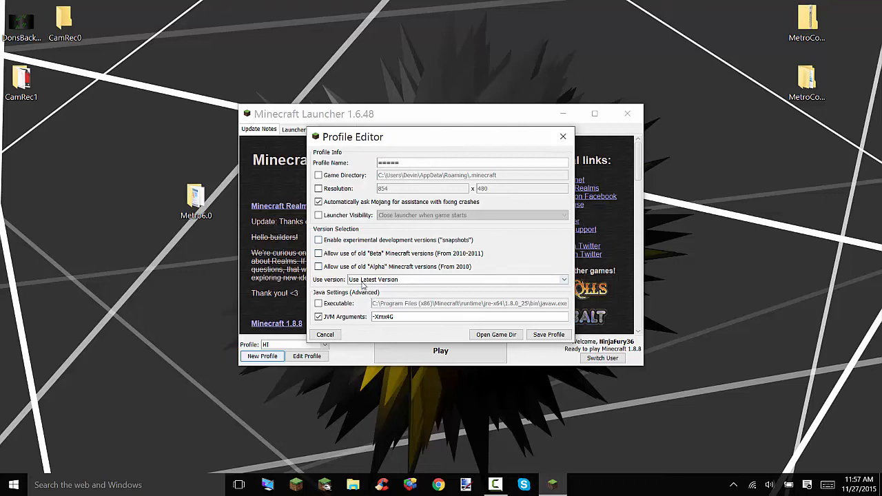
click(457, 279)
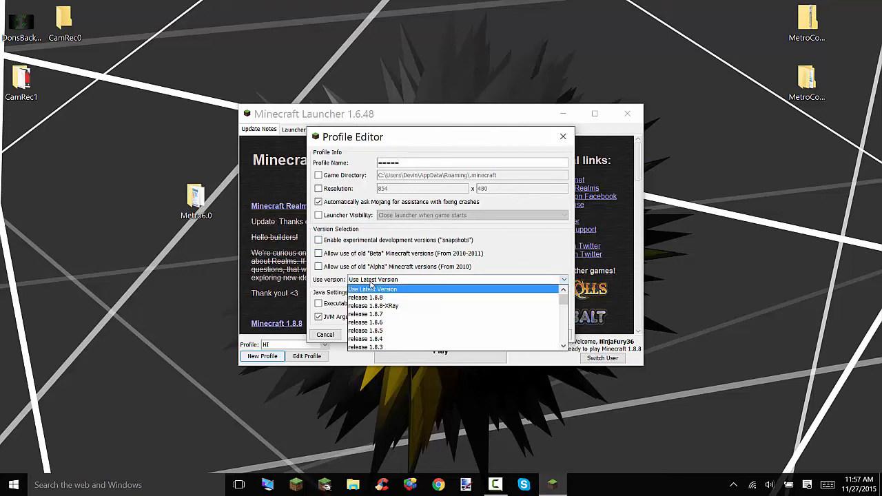
scroll(down, 3)
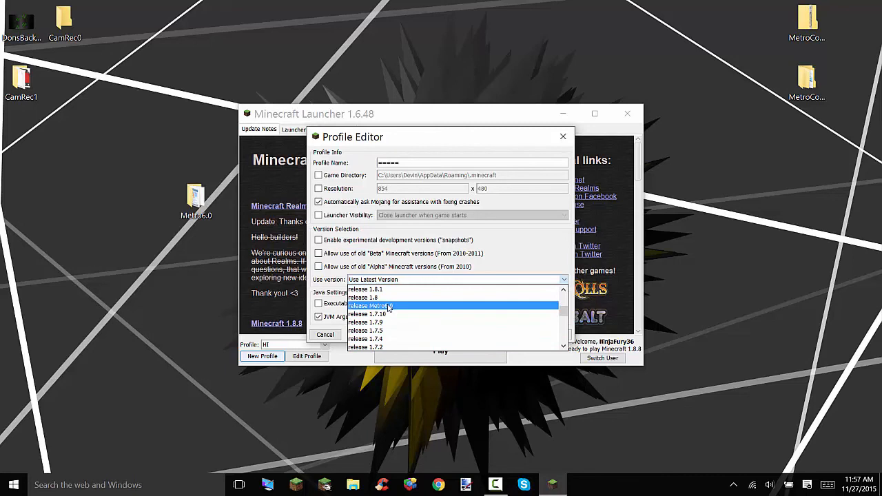
click(367, 305)
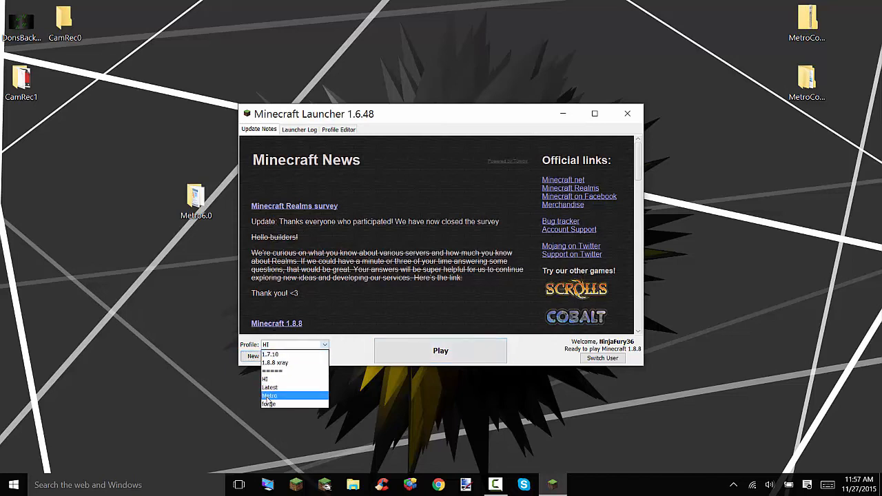
Select the ===== profile and launch Minecraft Metro6.0.
click(283, 395)
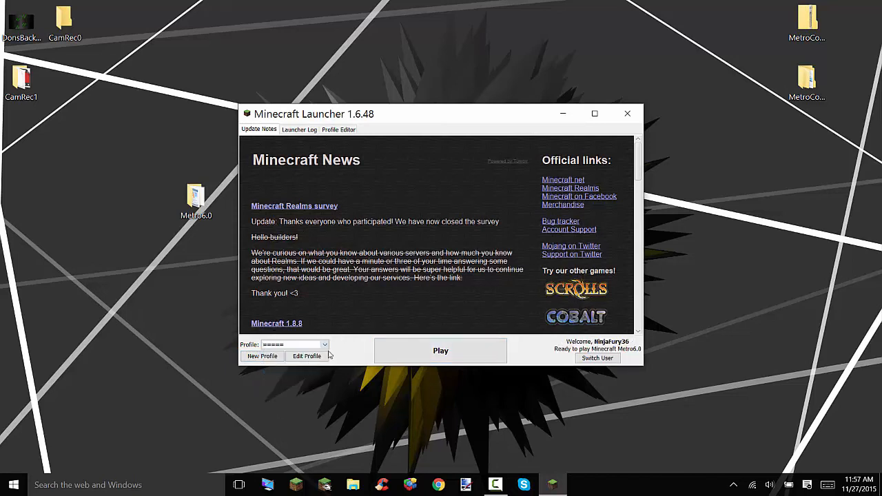
mouse_move(597, 357)
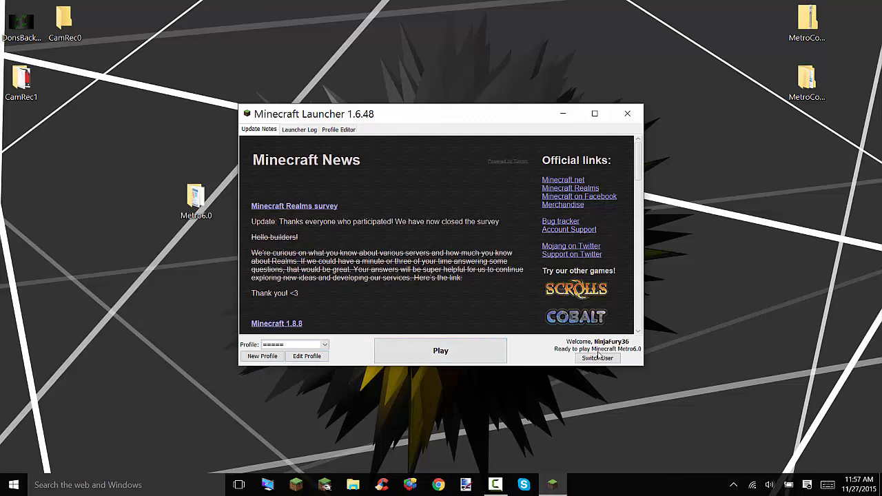
click(440, 350)
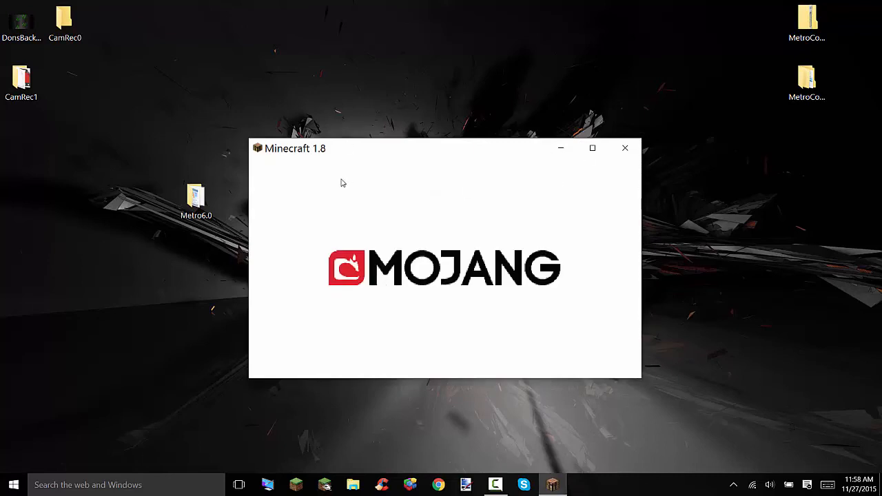
mouse_move(490, 272)
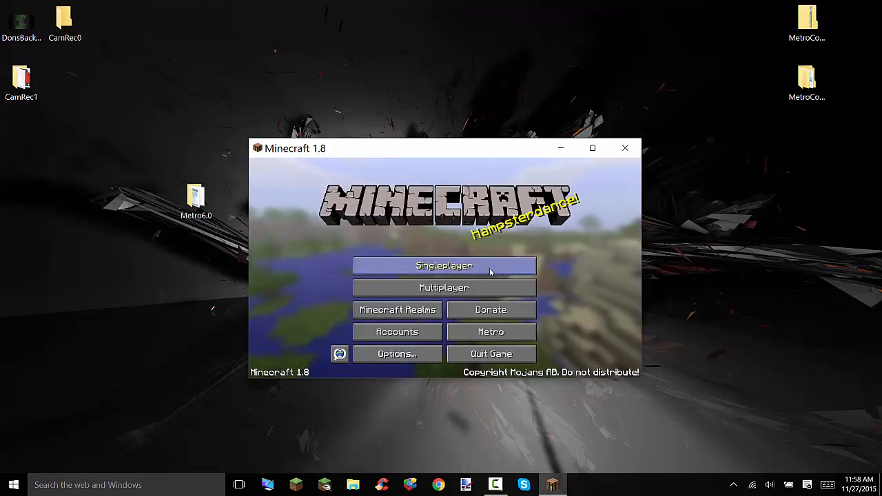
Enter the Multiplayer server list from the title screen.
click(444, 288)
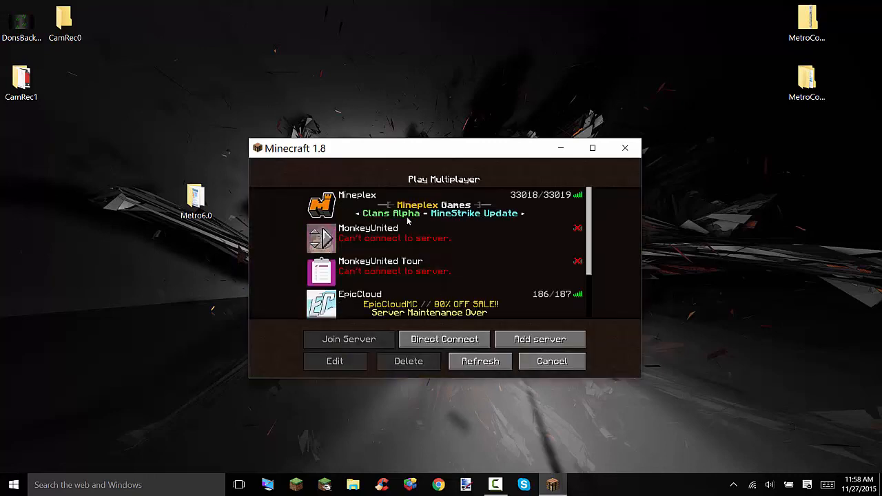
scroll(down, 3)
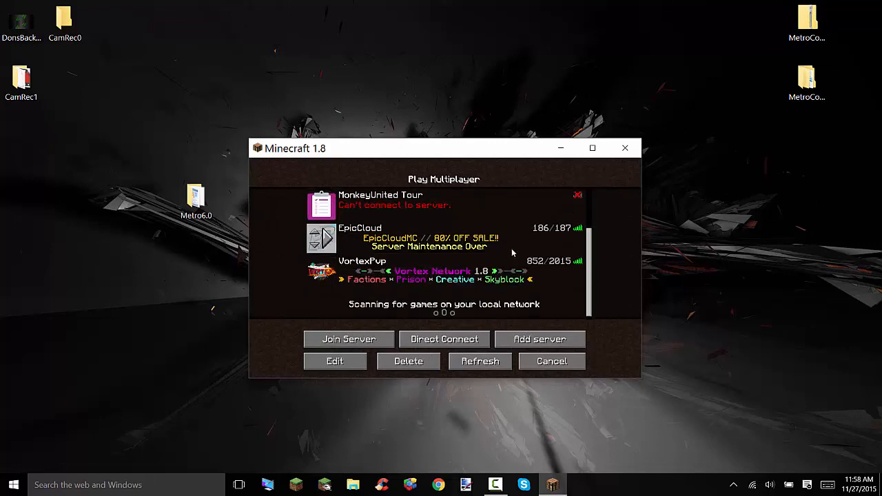